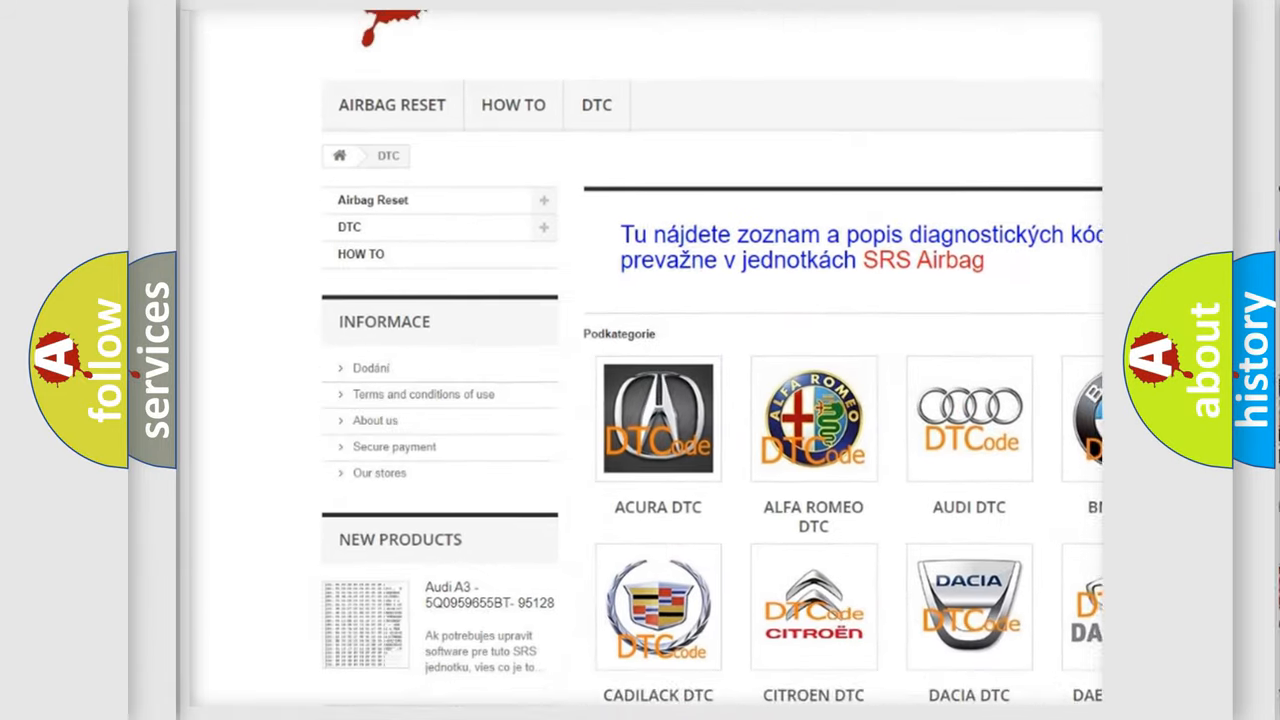
Open the Audi DTC listing from the manufacturer logo grid.
scroll(down, 3)
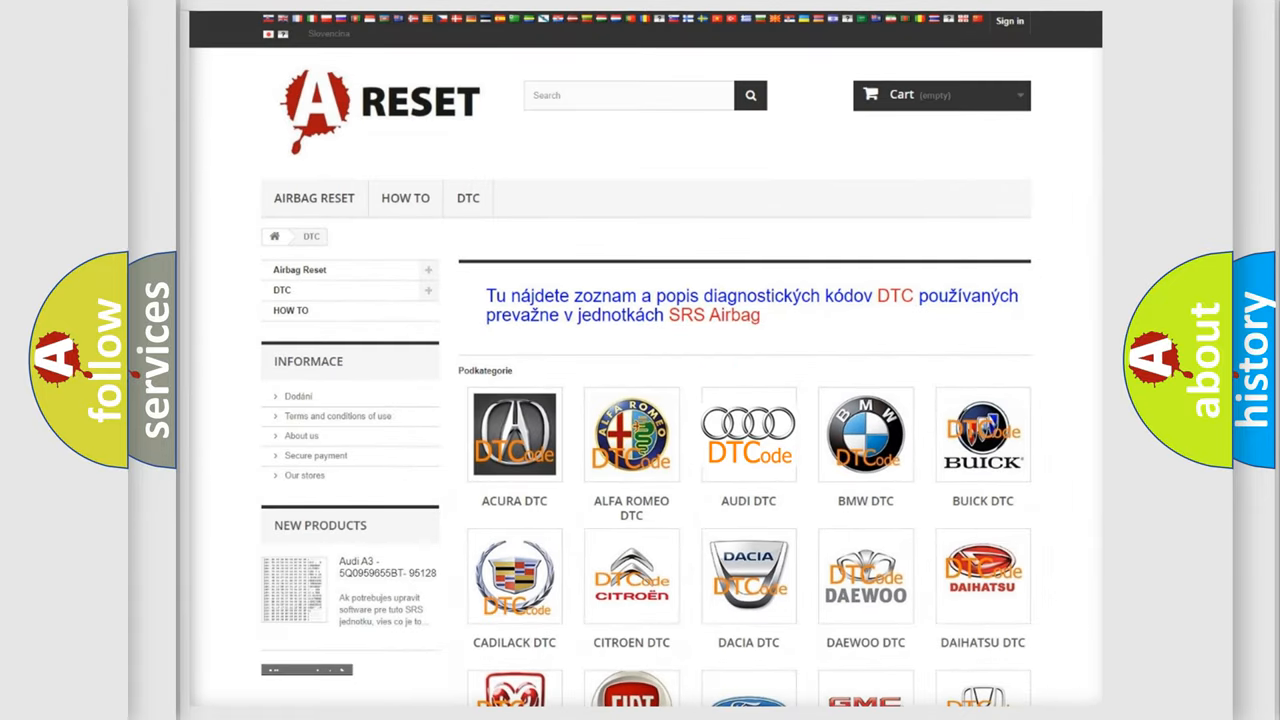
click(748, 434)
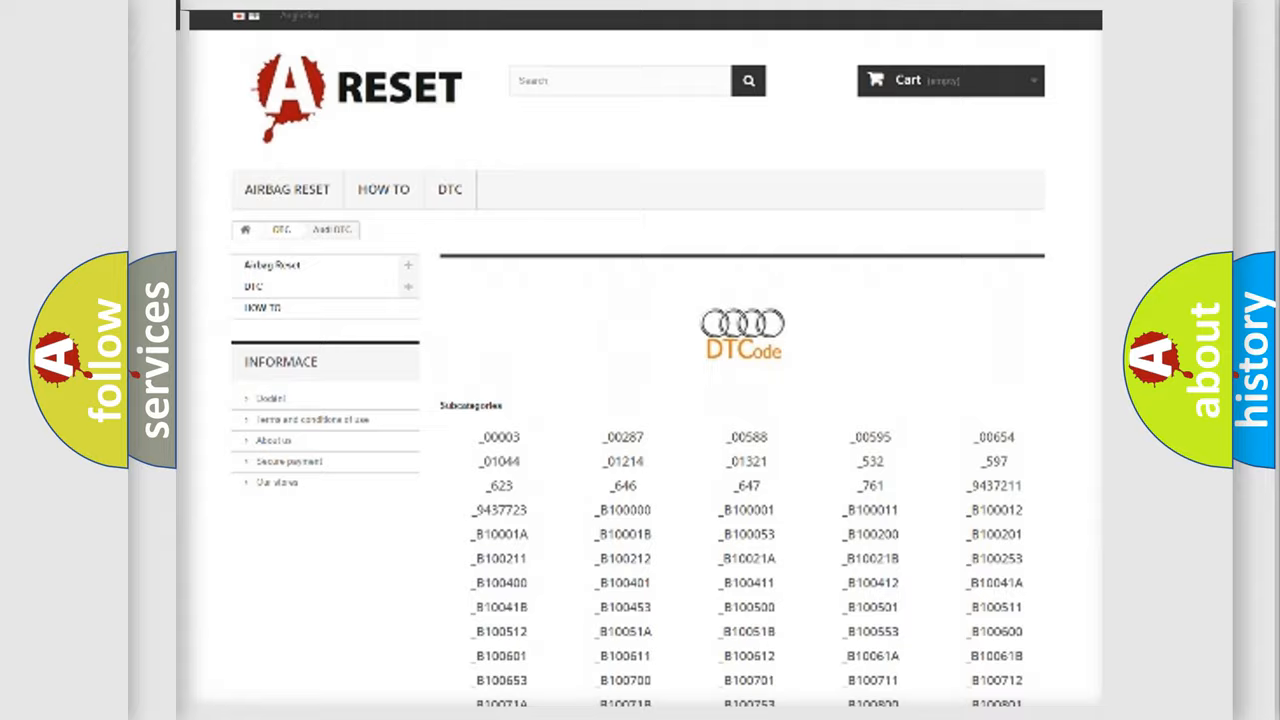